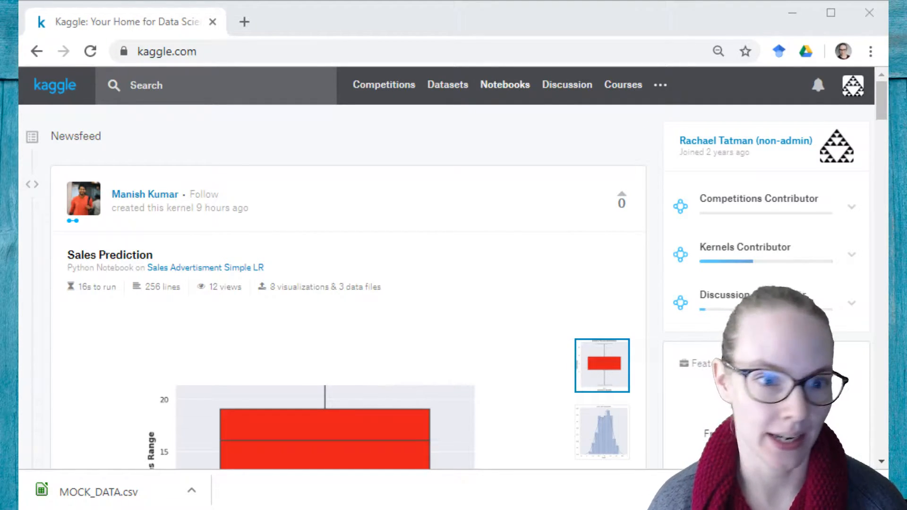
Step: Go from the newsfeed to Kaggle's public Datasets listing page
left_click(447, 85)
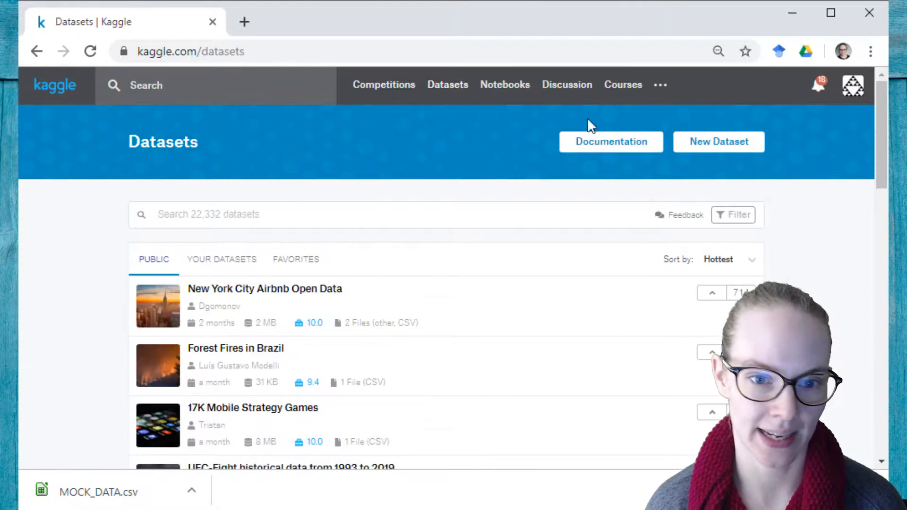
Step: Start a new dataset and browse its sources: Remote URL, GitHub, then notebook outputs
left_click(719, 142)
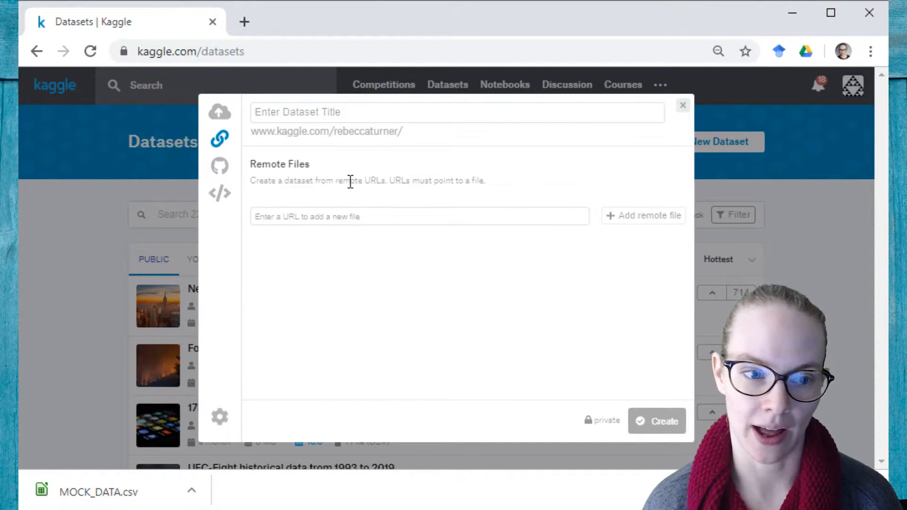
left_click(219, 165)
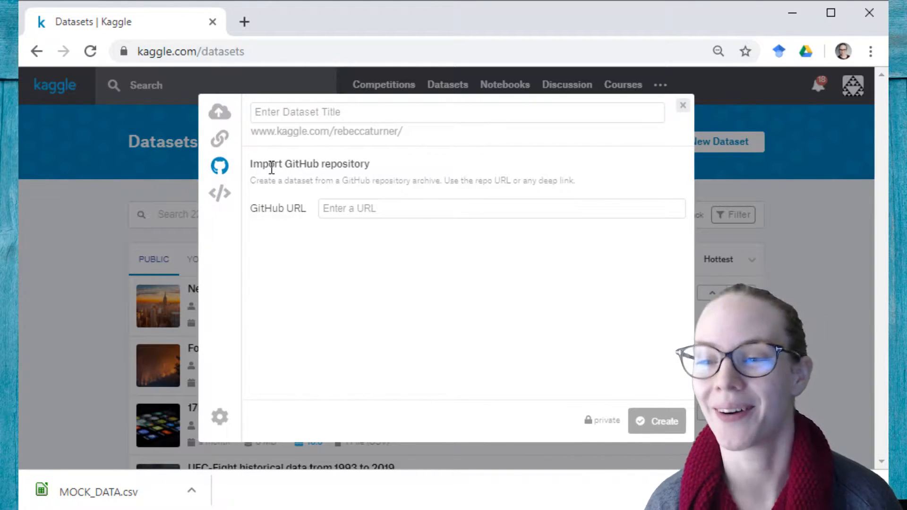
left_click(220, 193)
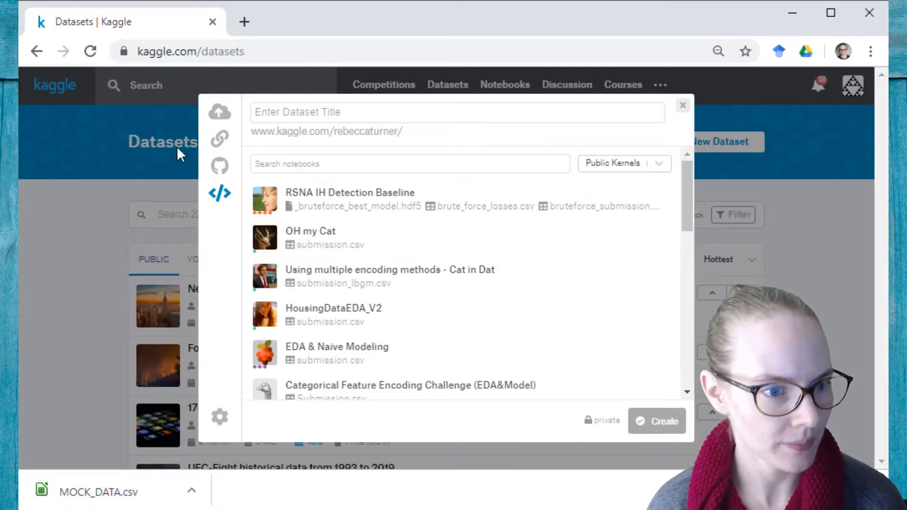
Step: Title the new dataset 'Mock data' and upload MOCK_DATA.csv from local files
left_click(220, 112)
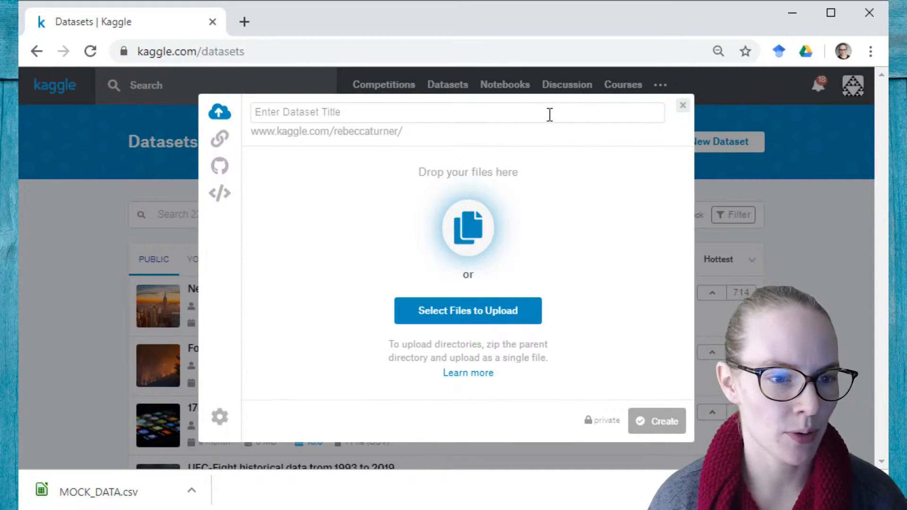
type("M")
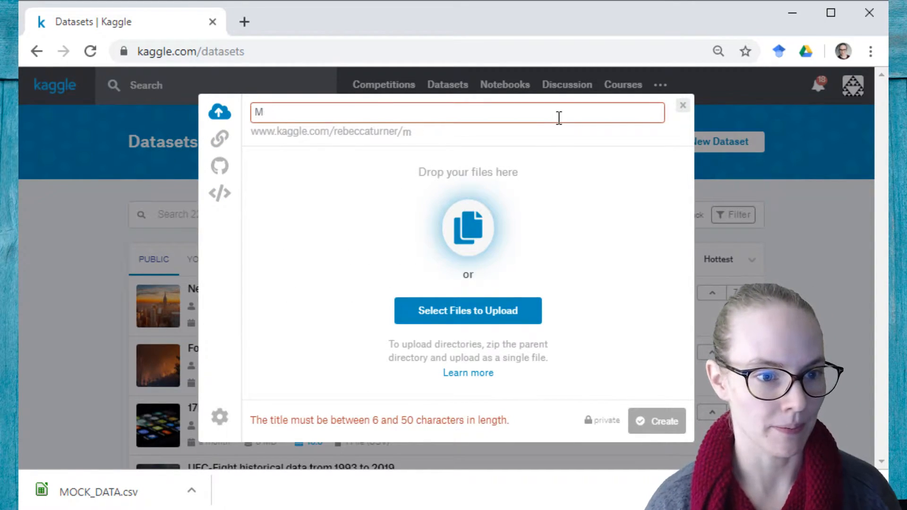
type("ock data")
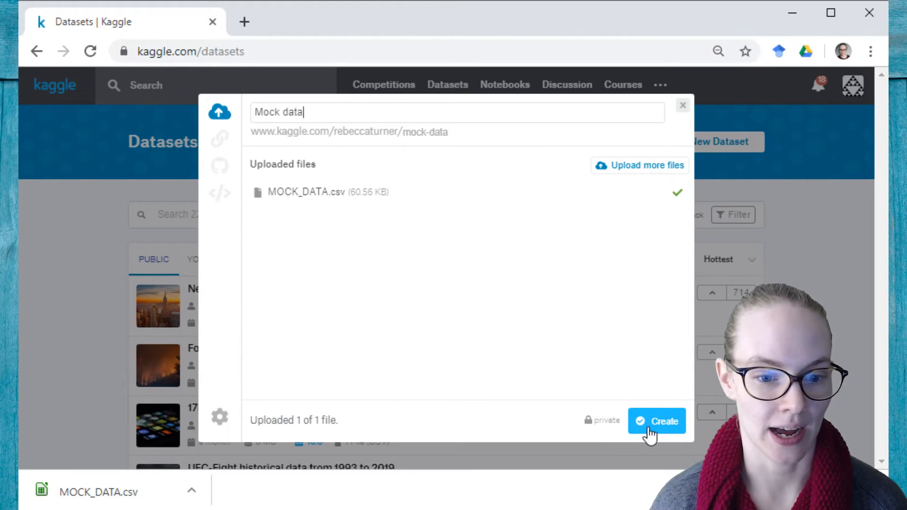
Step: Create the private 'Mock data' dataset and go to its dataset page after success
left_click(657, 421)
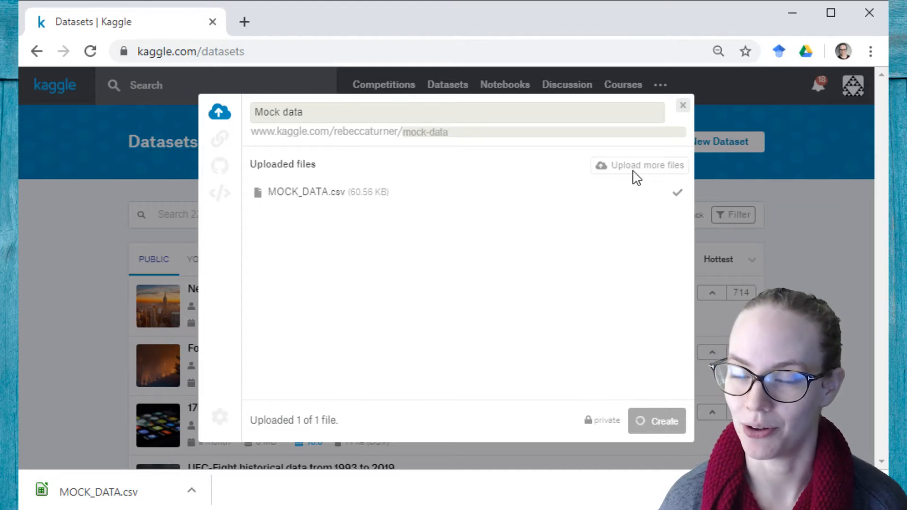
mouse_move(596, 252)
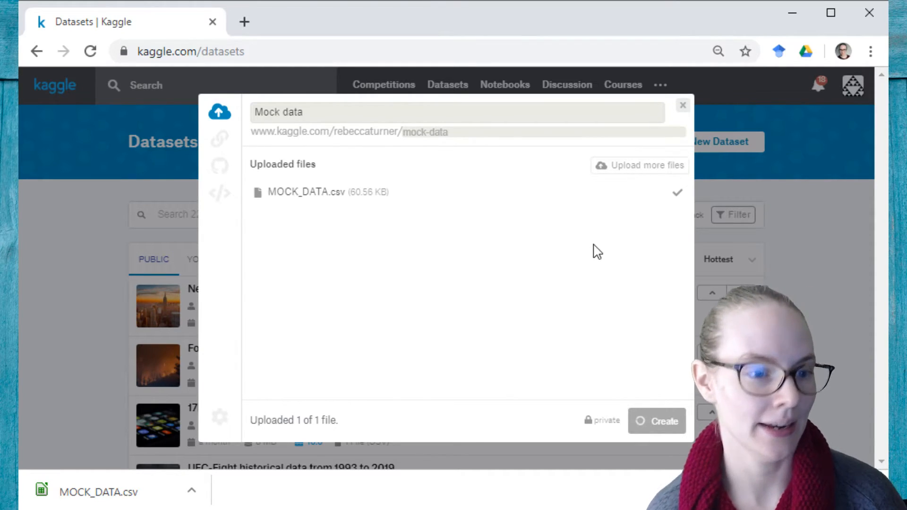
left_click(657, 421)
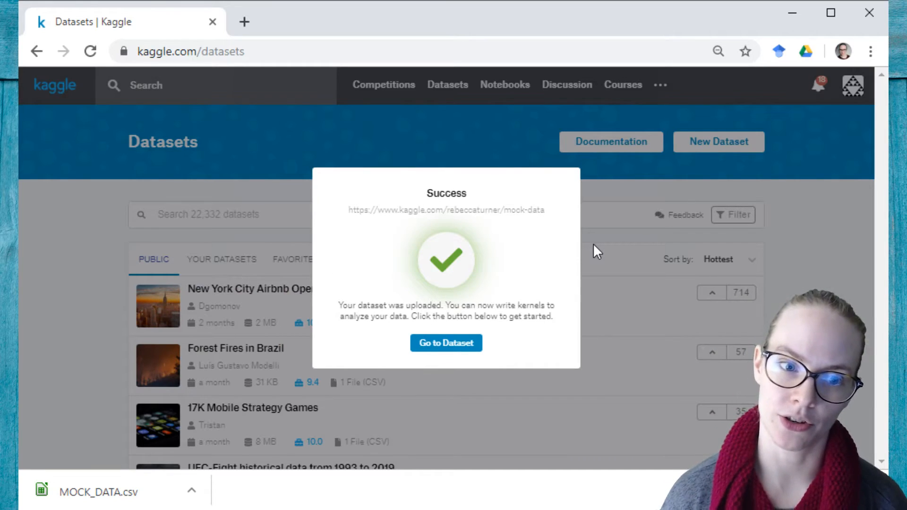
mouse_move(548, 282)
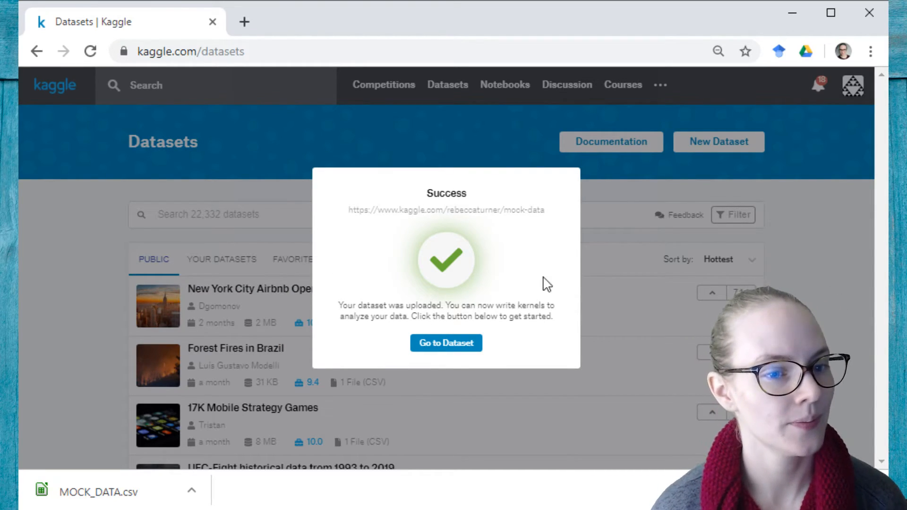
left_click(446, 343)
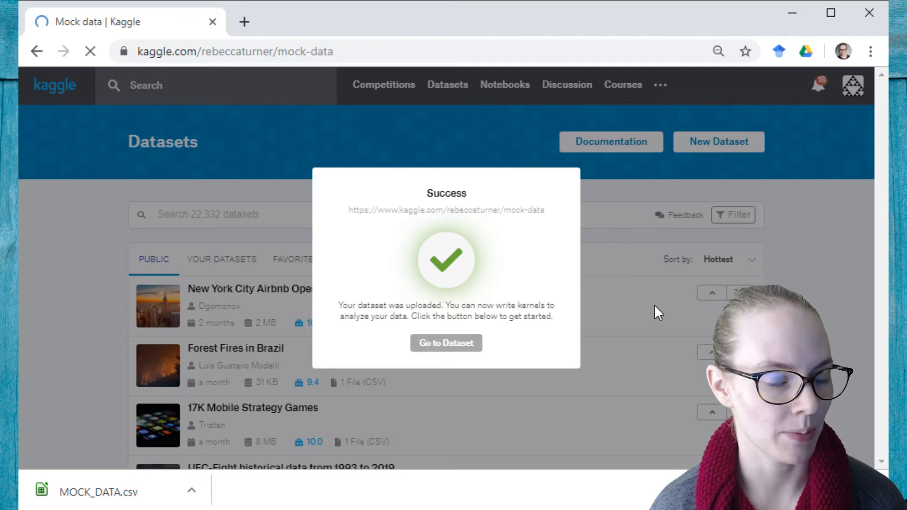
left_click(446, 343)
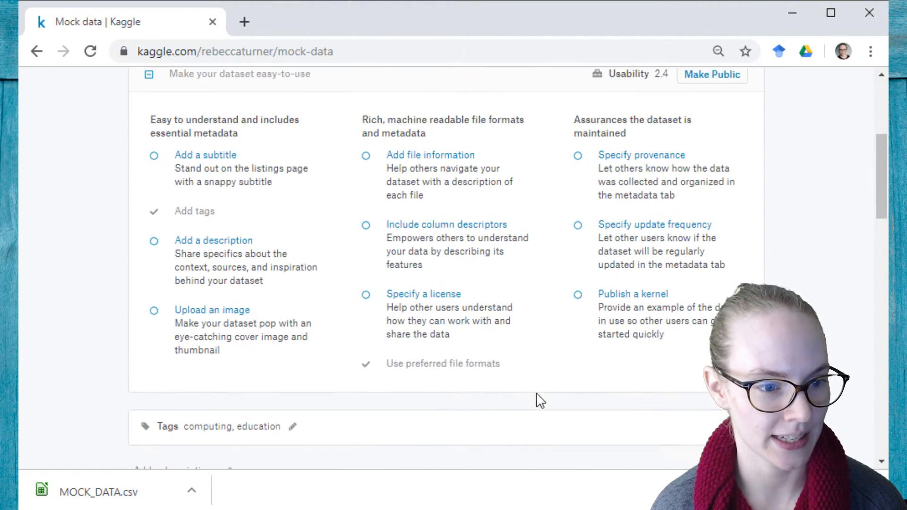
Step: Start a new notebook from the Mock data dataset, reaching its settings page
left_click(633, 294)
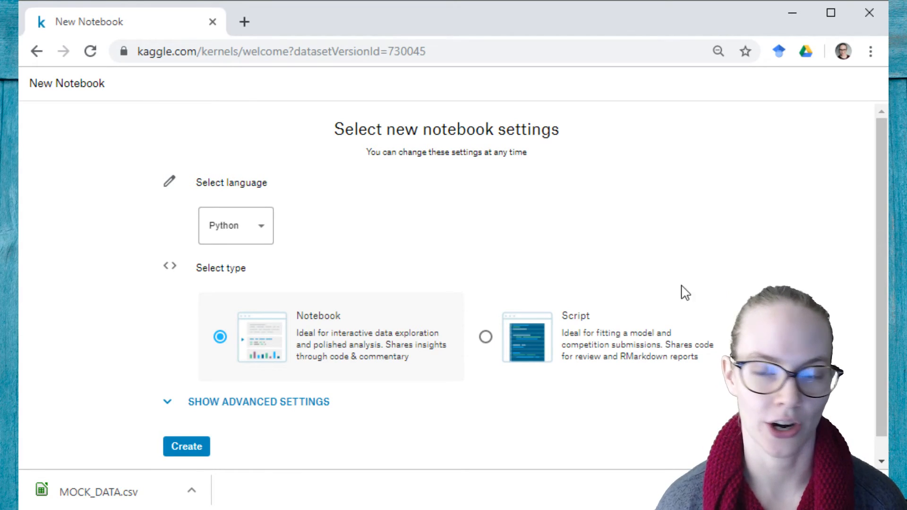
mouse_move(447, 317)
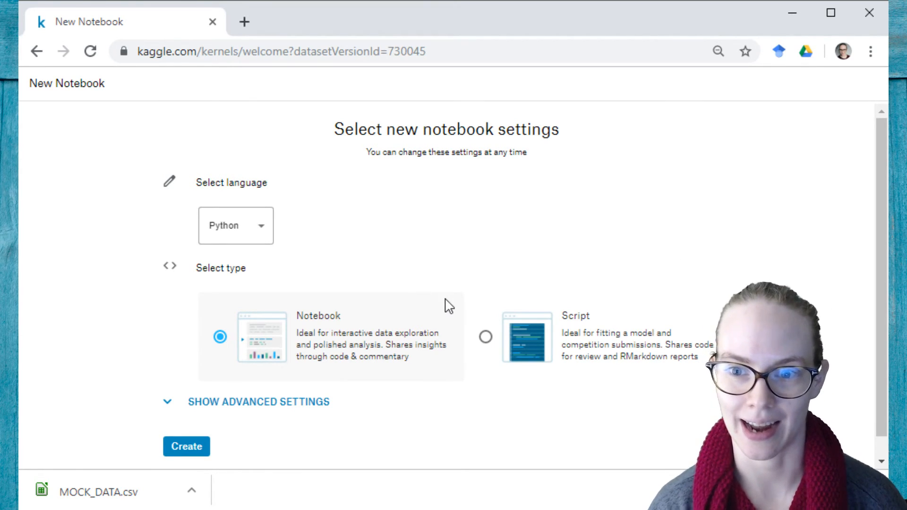